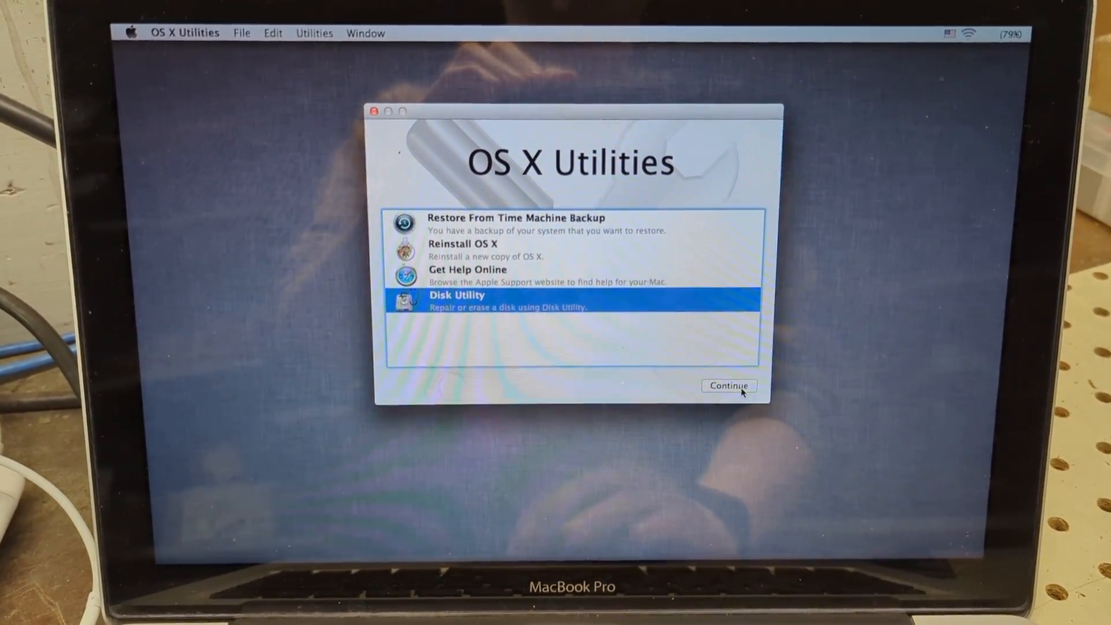
# Launch Disk Utility from the recovery utilities list.
pyautogui.click(728, 385)
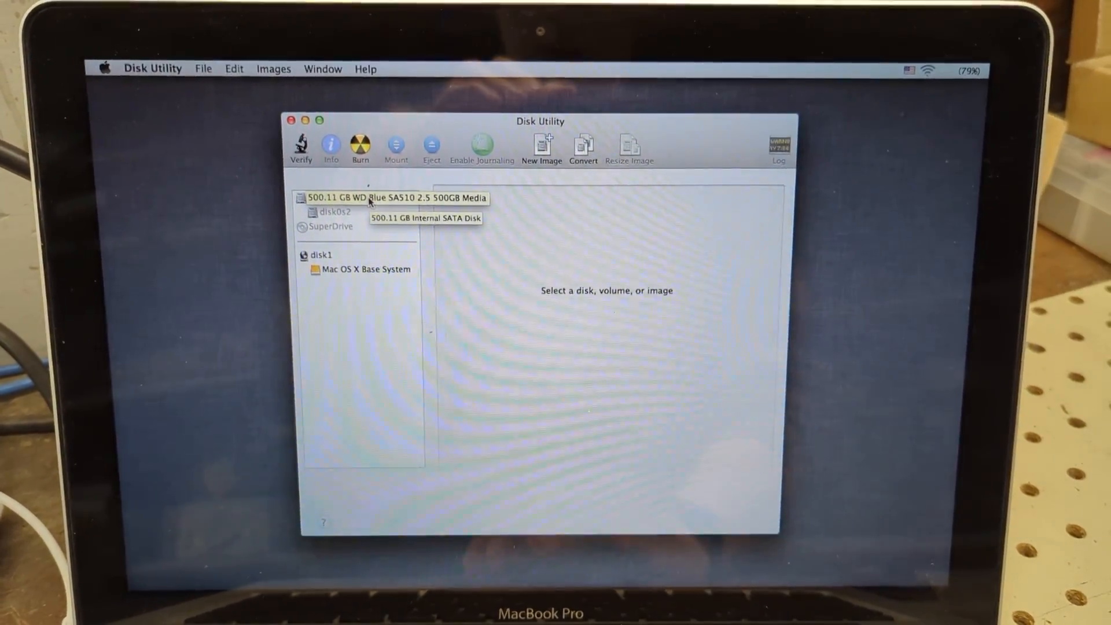
# Select the 500 GB WD Blue drive and set its erase format to Mac OS Extended (Journaled).
pyautogui.click(356, 197)
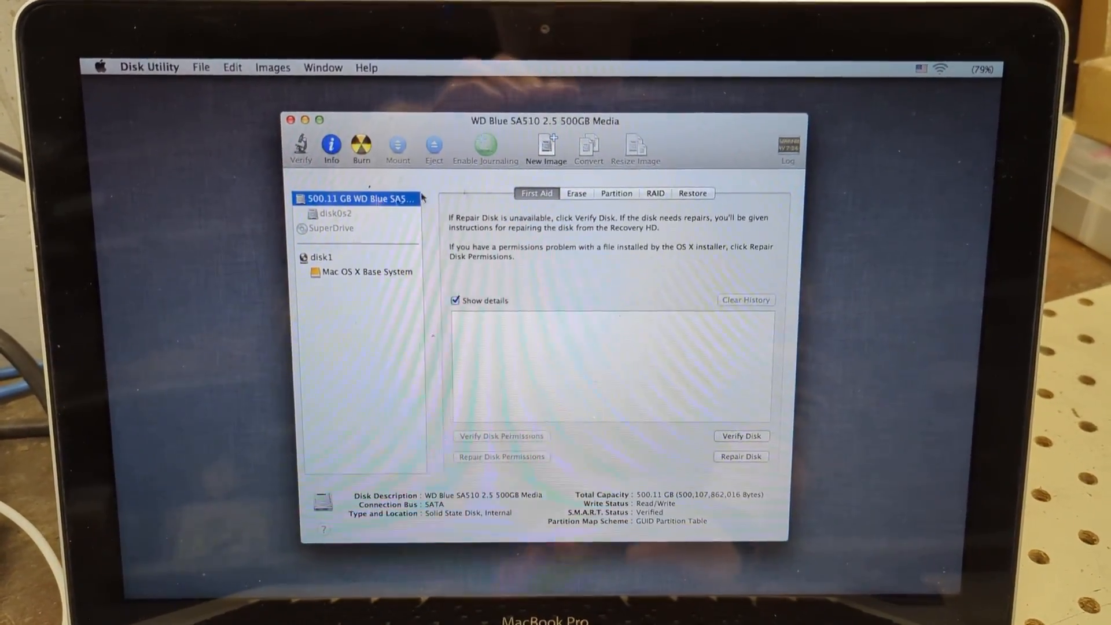
pyautogui.click(576, 193)
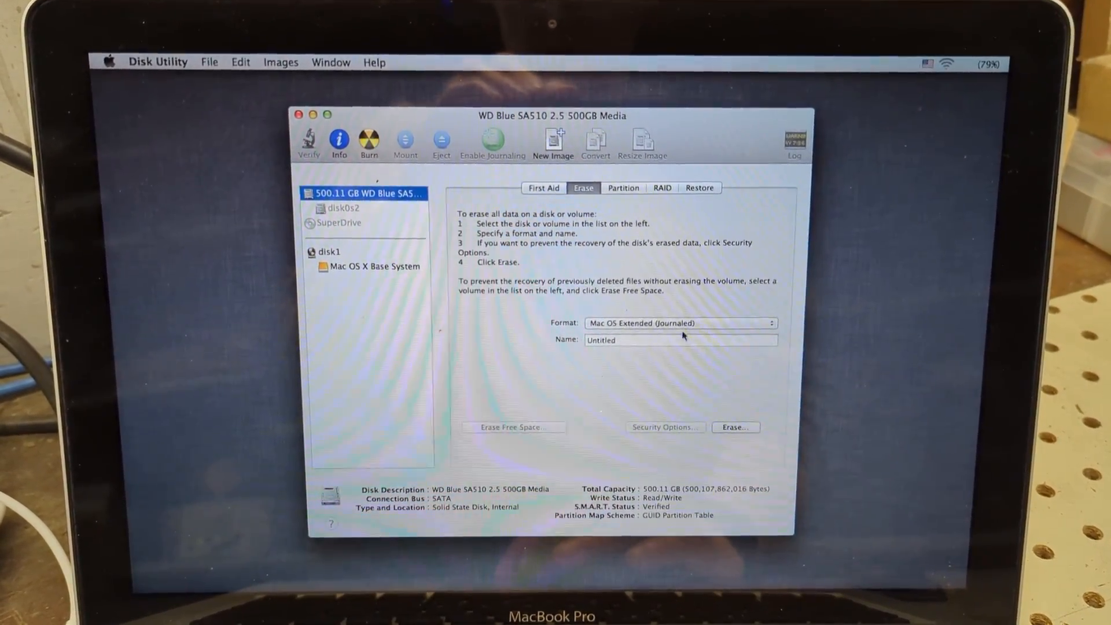
pyautogui.click(679, 323)
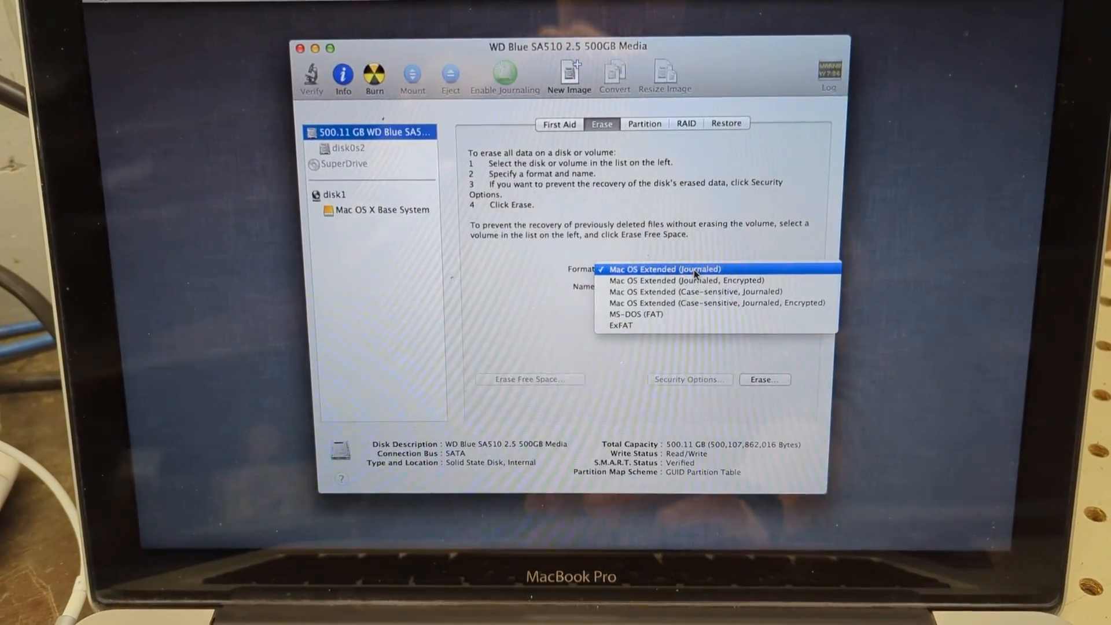
pyautogui.click(662, 268)
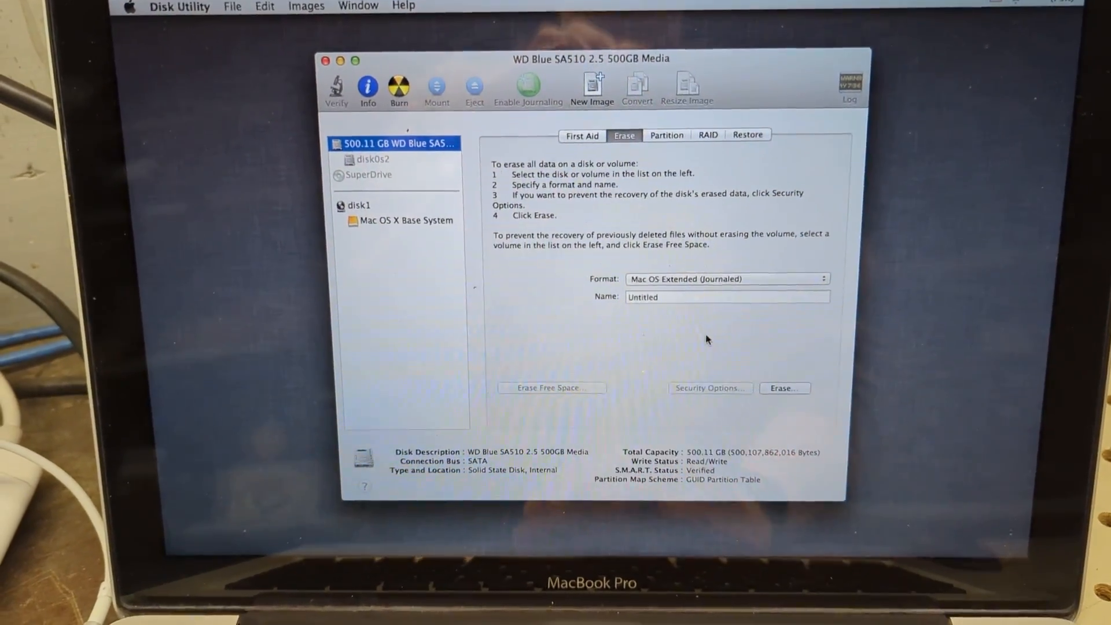
# Erase the drive into a single Untitled volume and quit Disk Utility.
pyautogui.click(783, 388)
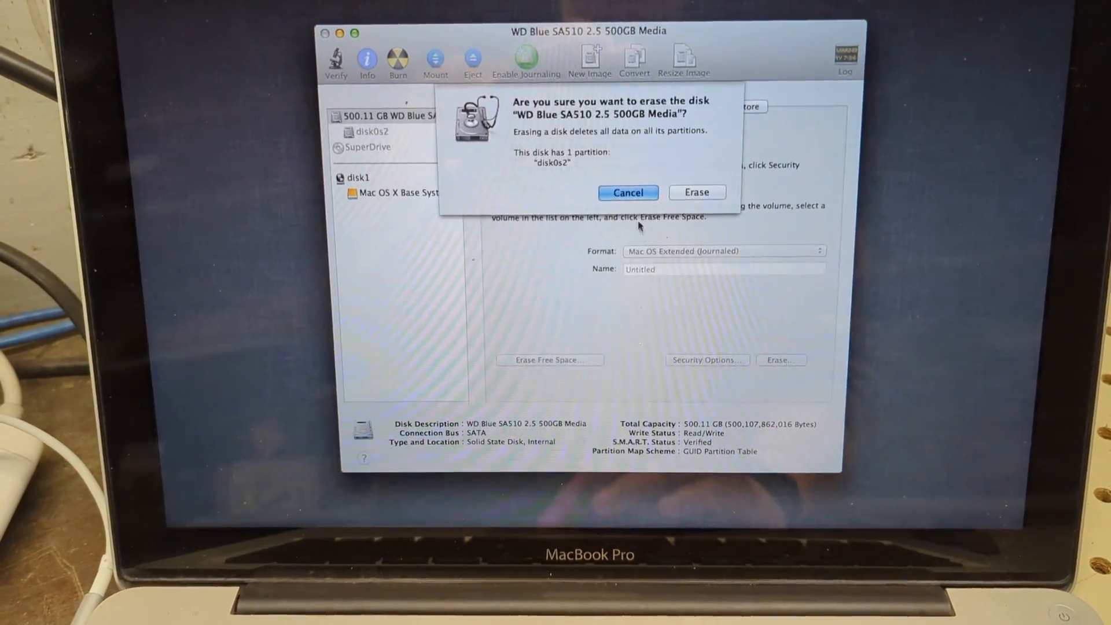
pyautogui.click(696, 192)
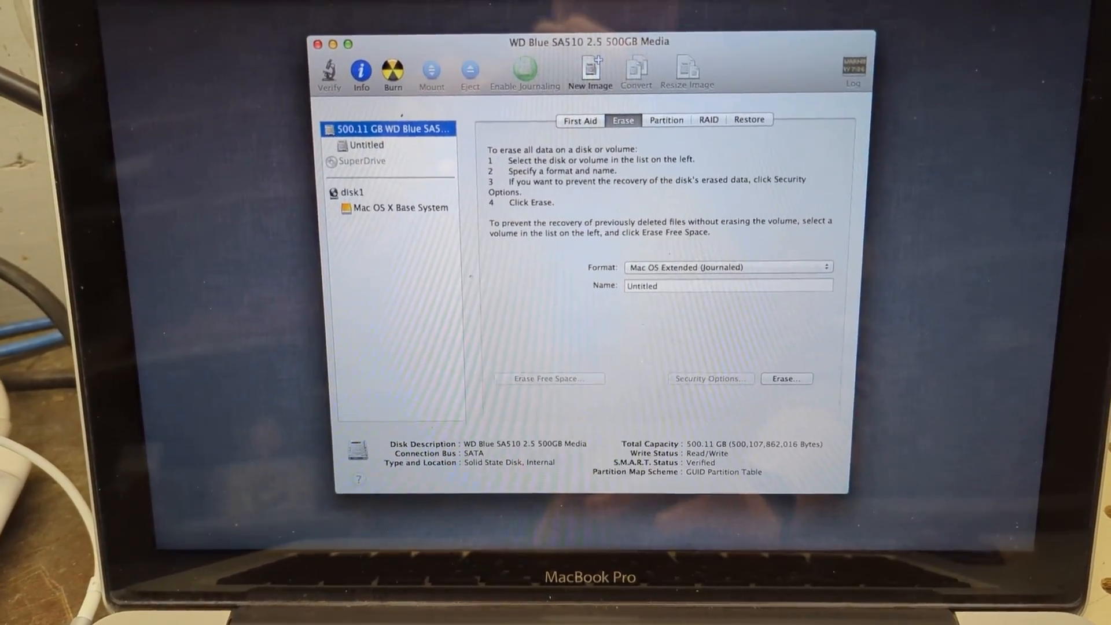
pyautogui.click(185, 23)
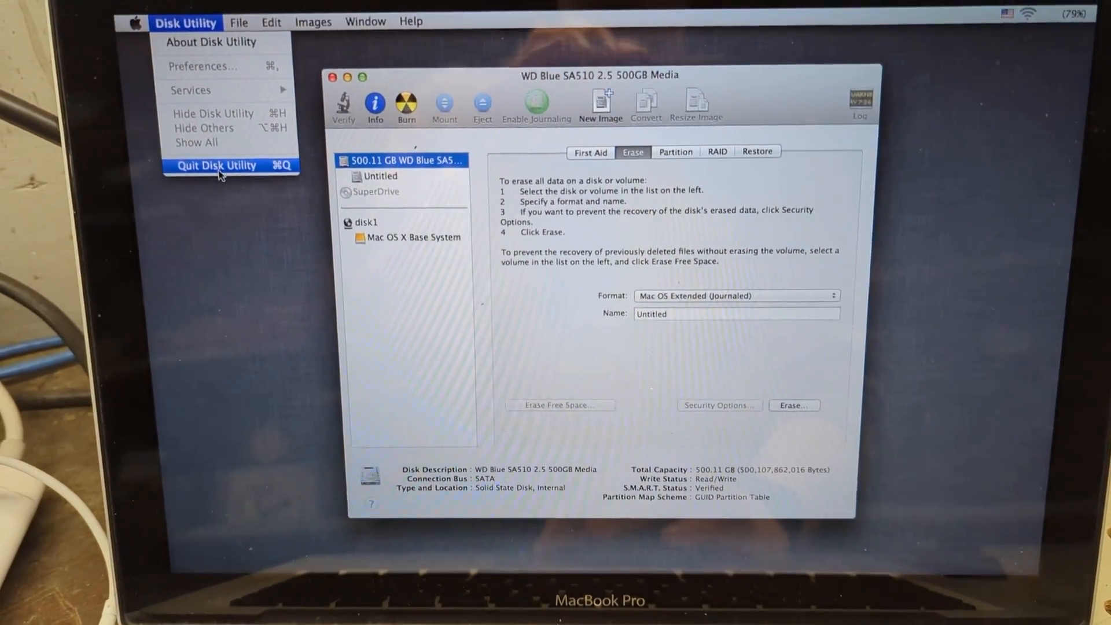
pyautogui.click(215, 165)
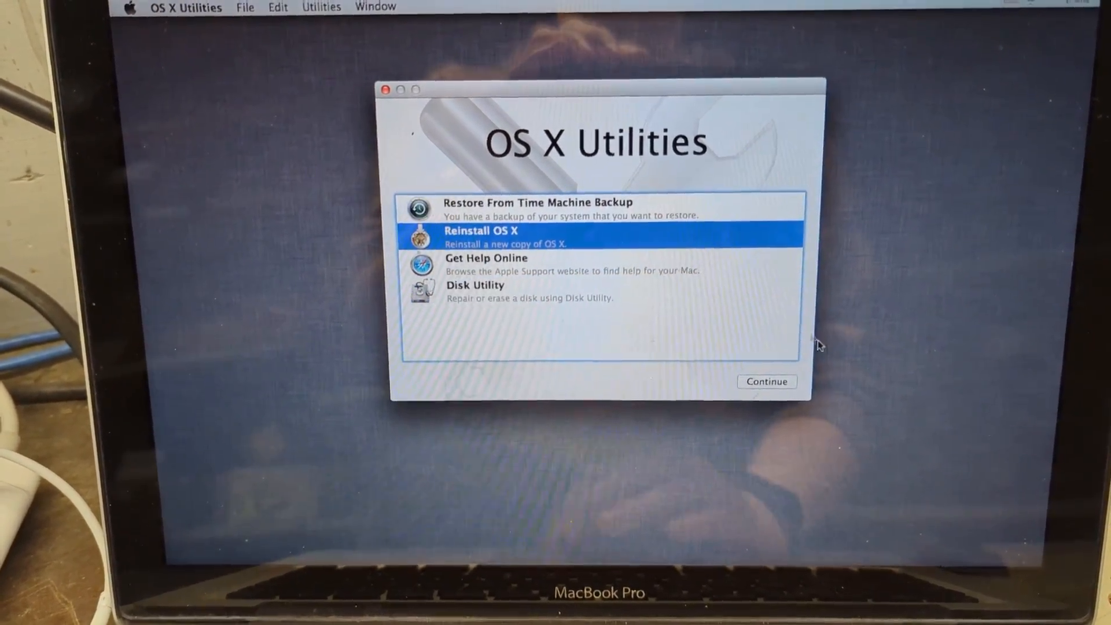
# Launch Reinstall OS X and begin installing Mountain Lion onto the Untitled disk.
pyautogui.click(766, 381)
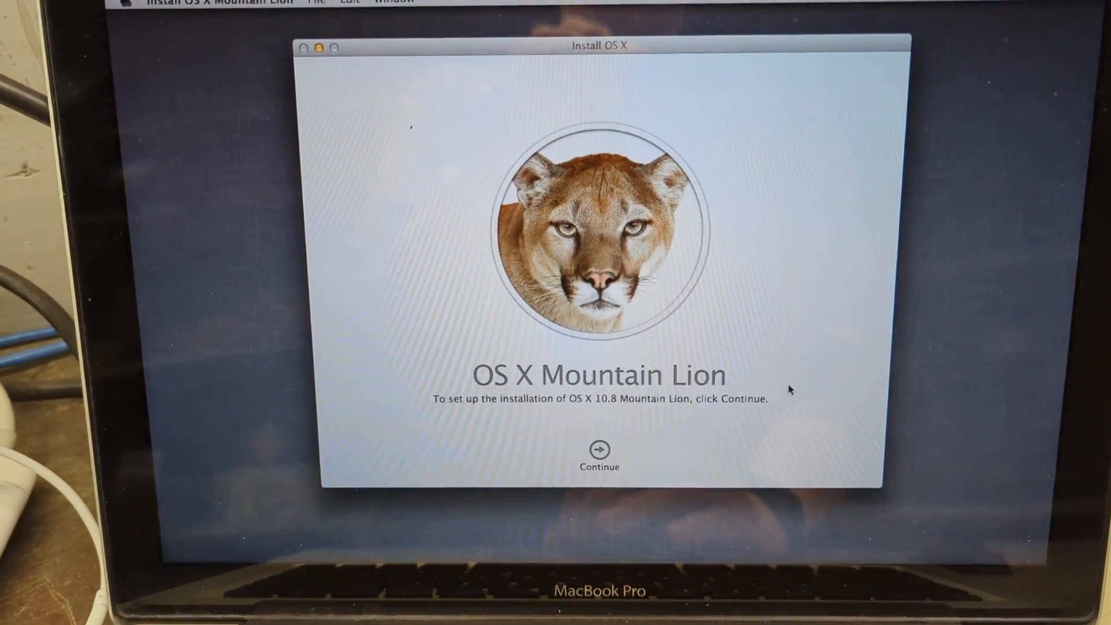
pyautogui.click(598, 457)
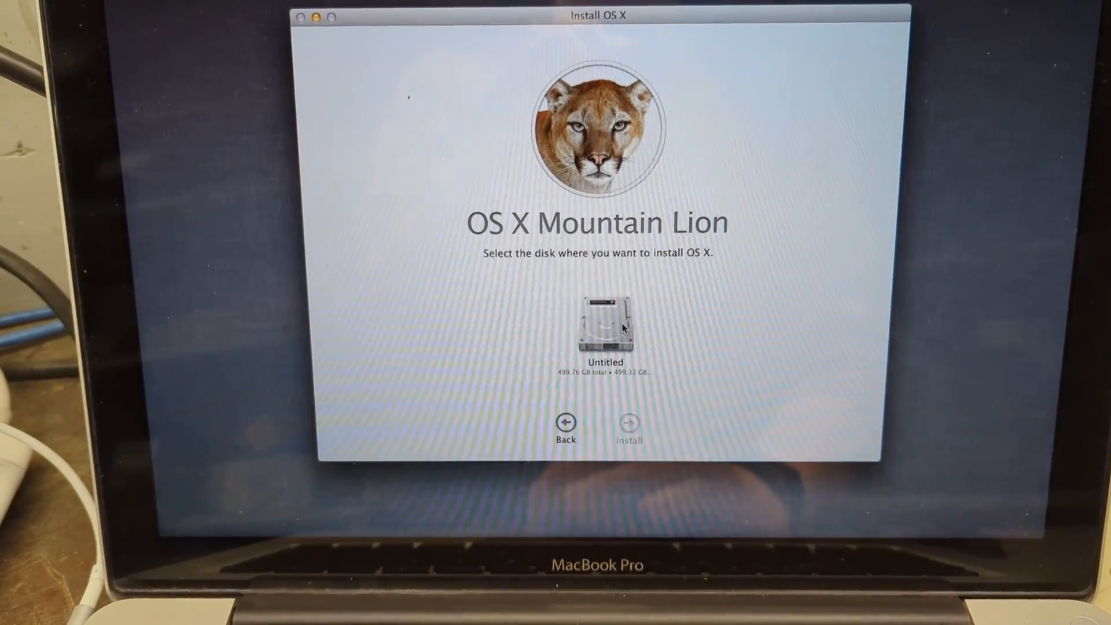
pyautogui.click(627, 421)
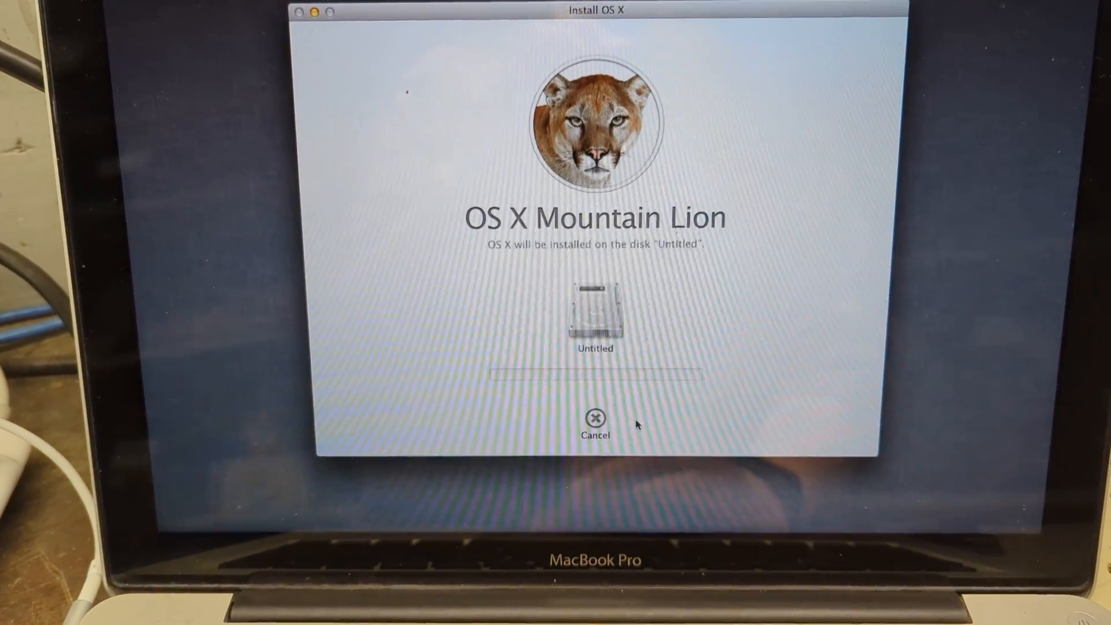